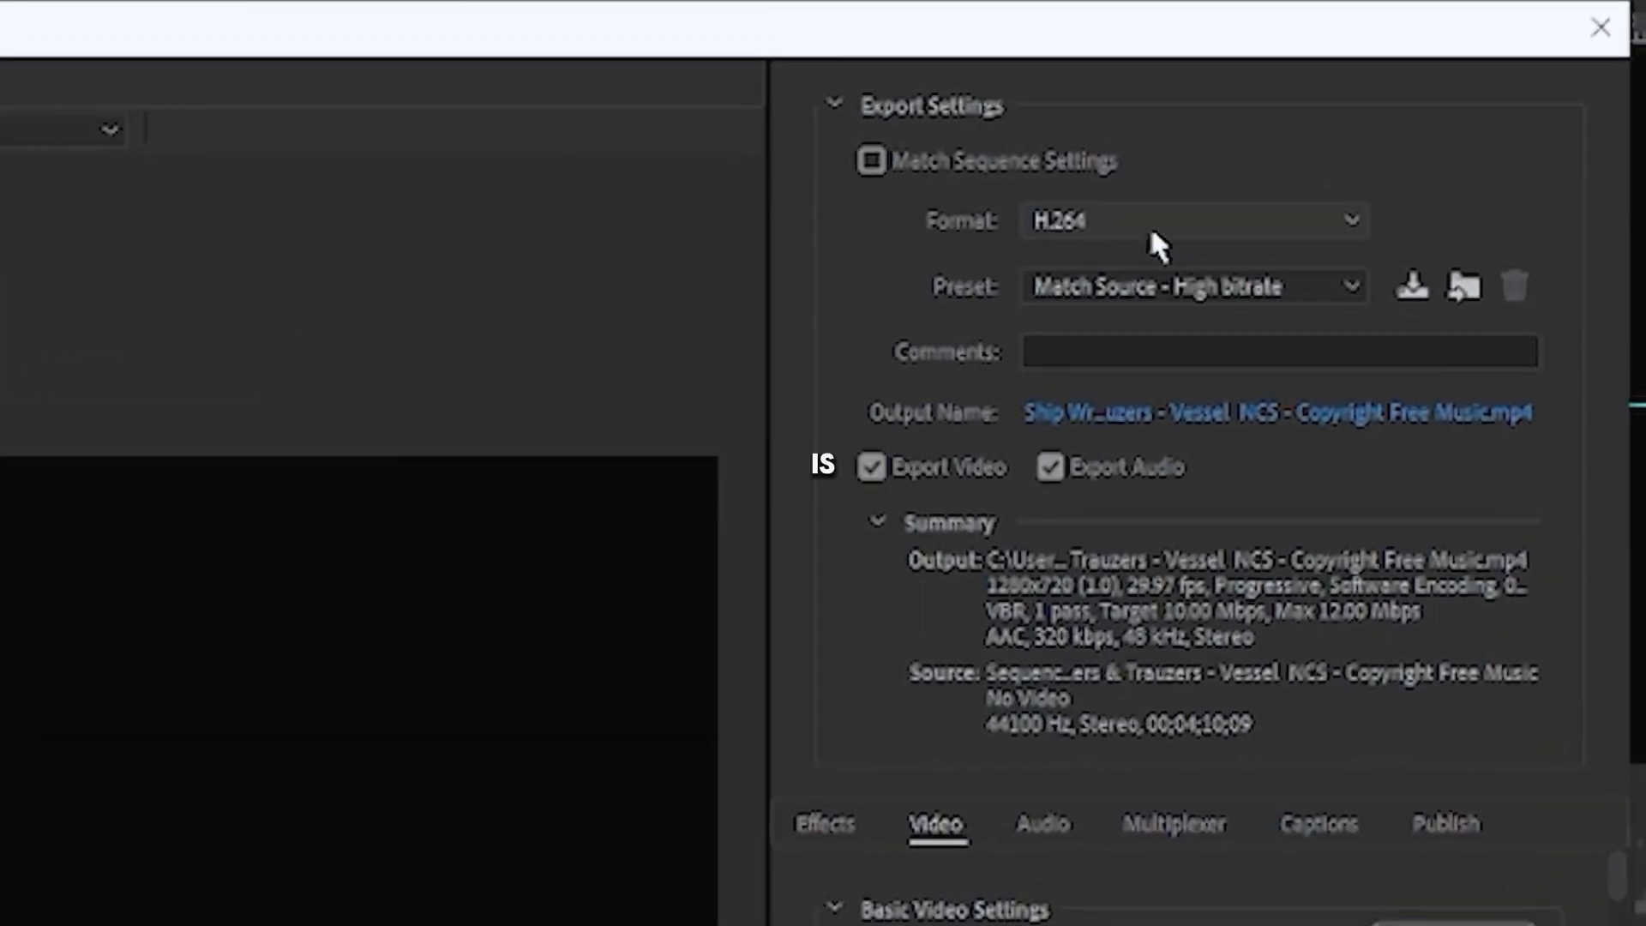
- Export the marked section as MP3 using the 'MP3 256 kbps High Quality' preset
{"action": "left_click", "coordinate": [1191, 220]}
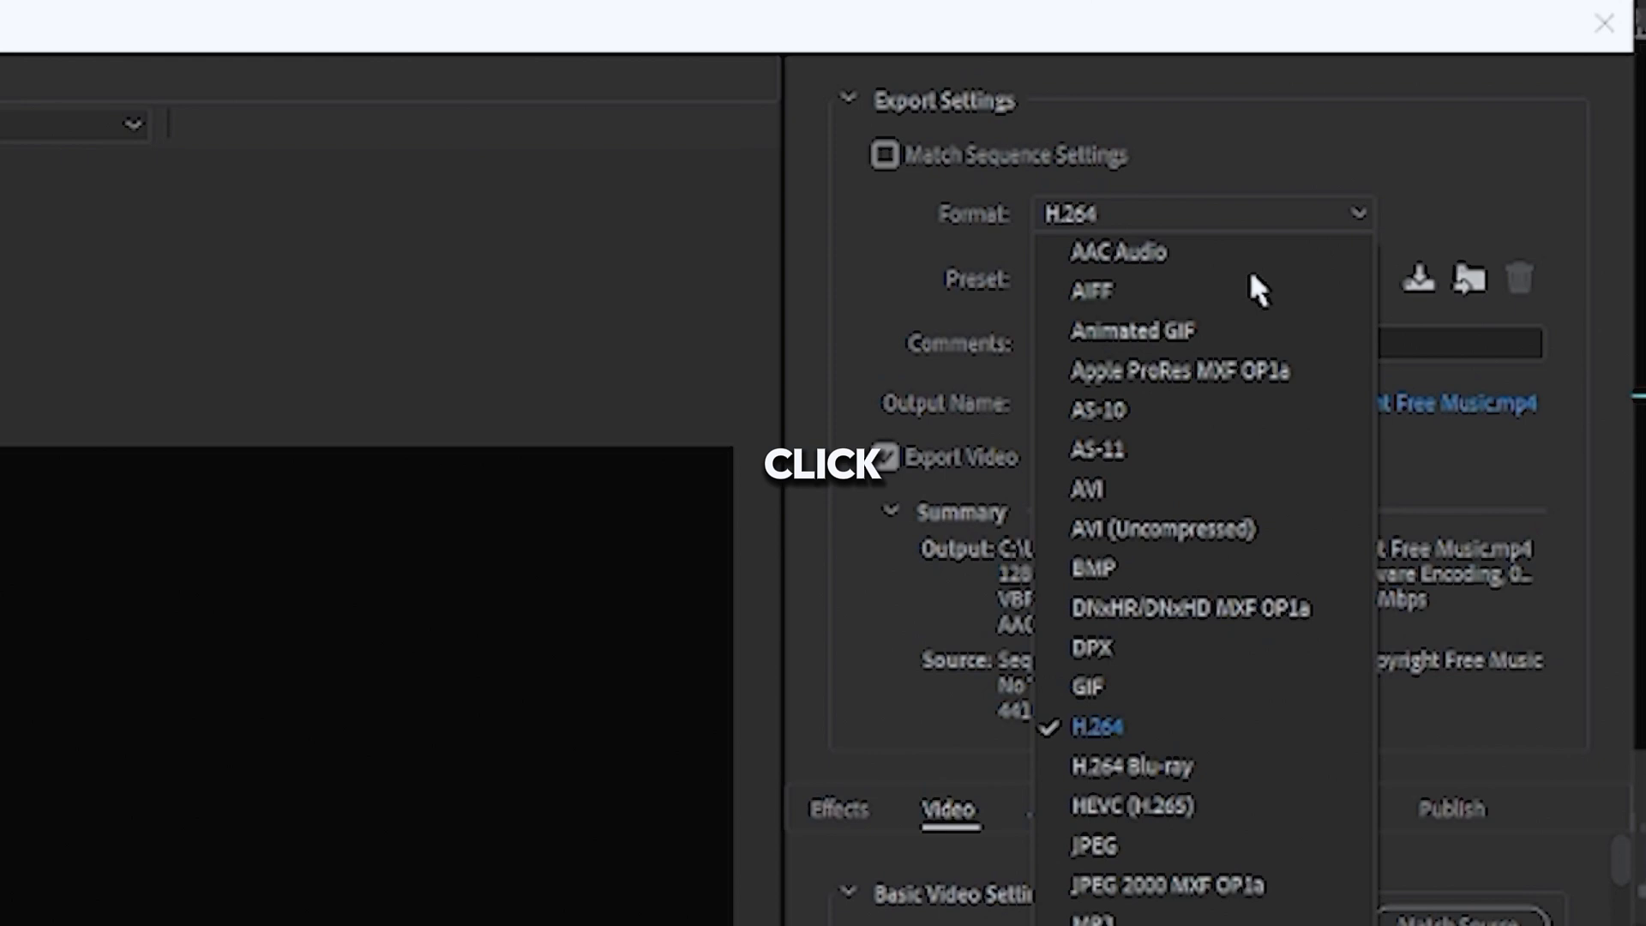
{"action": "left_click", "coordinate": [1095, 726]}
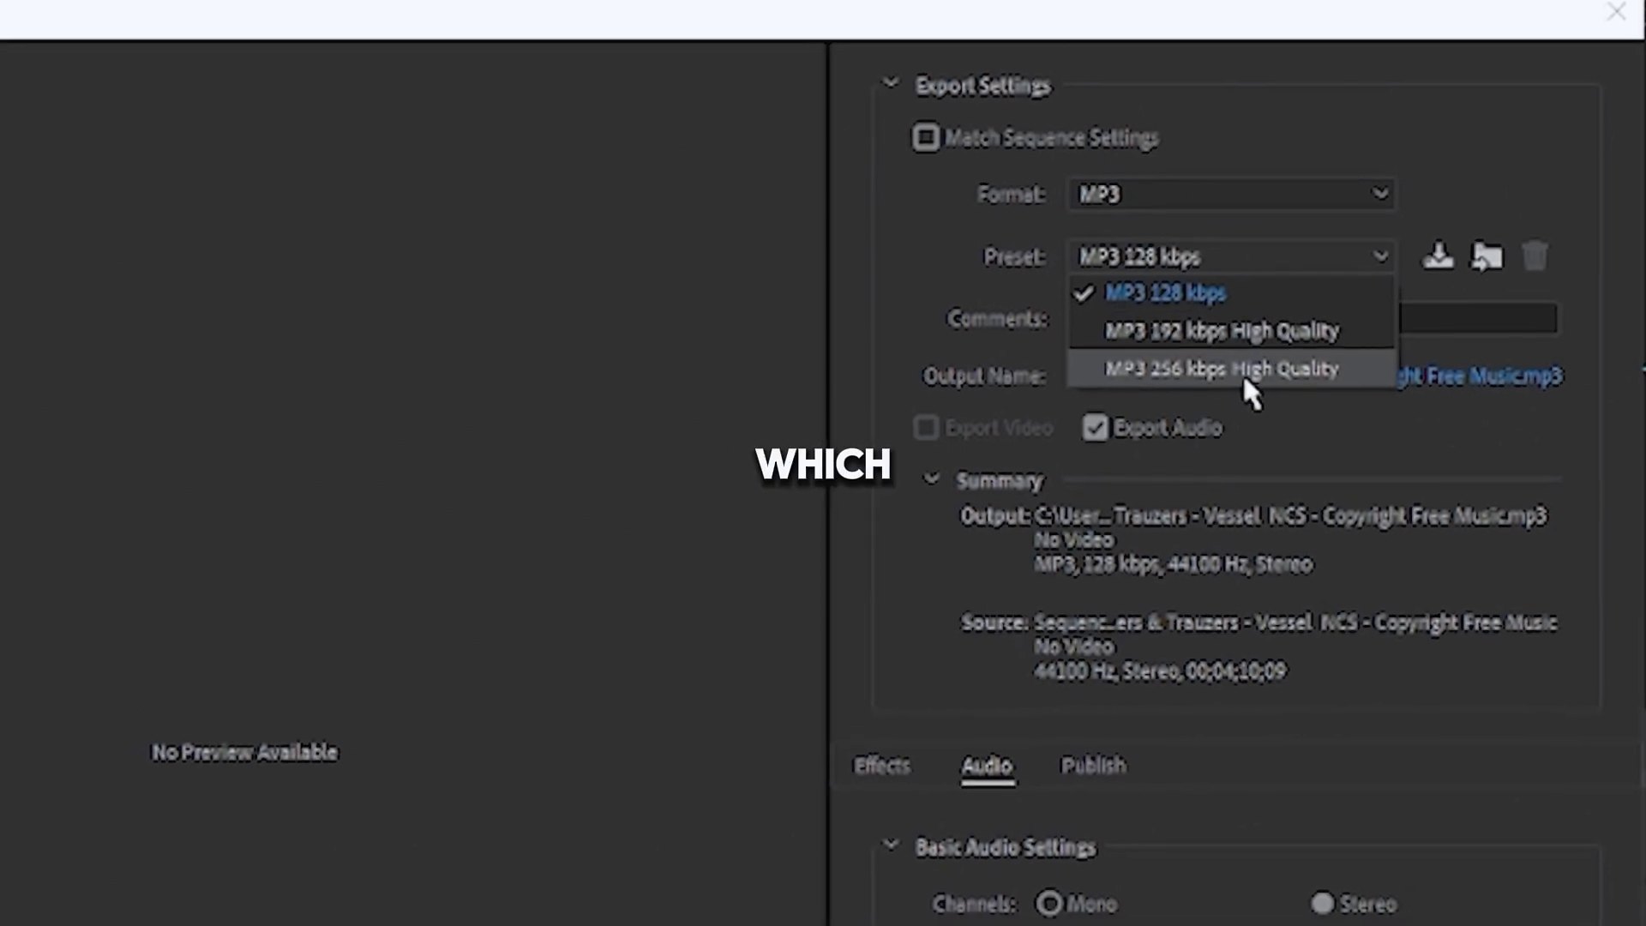
{"action": "left_click", "coordinate": [1229, 368]}
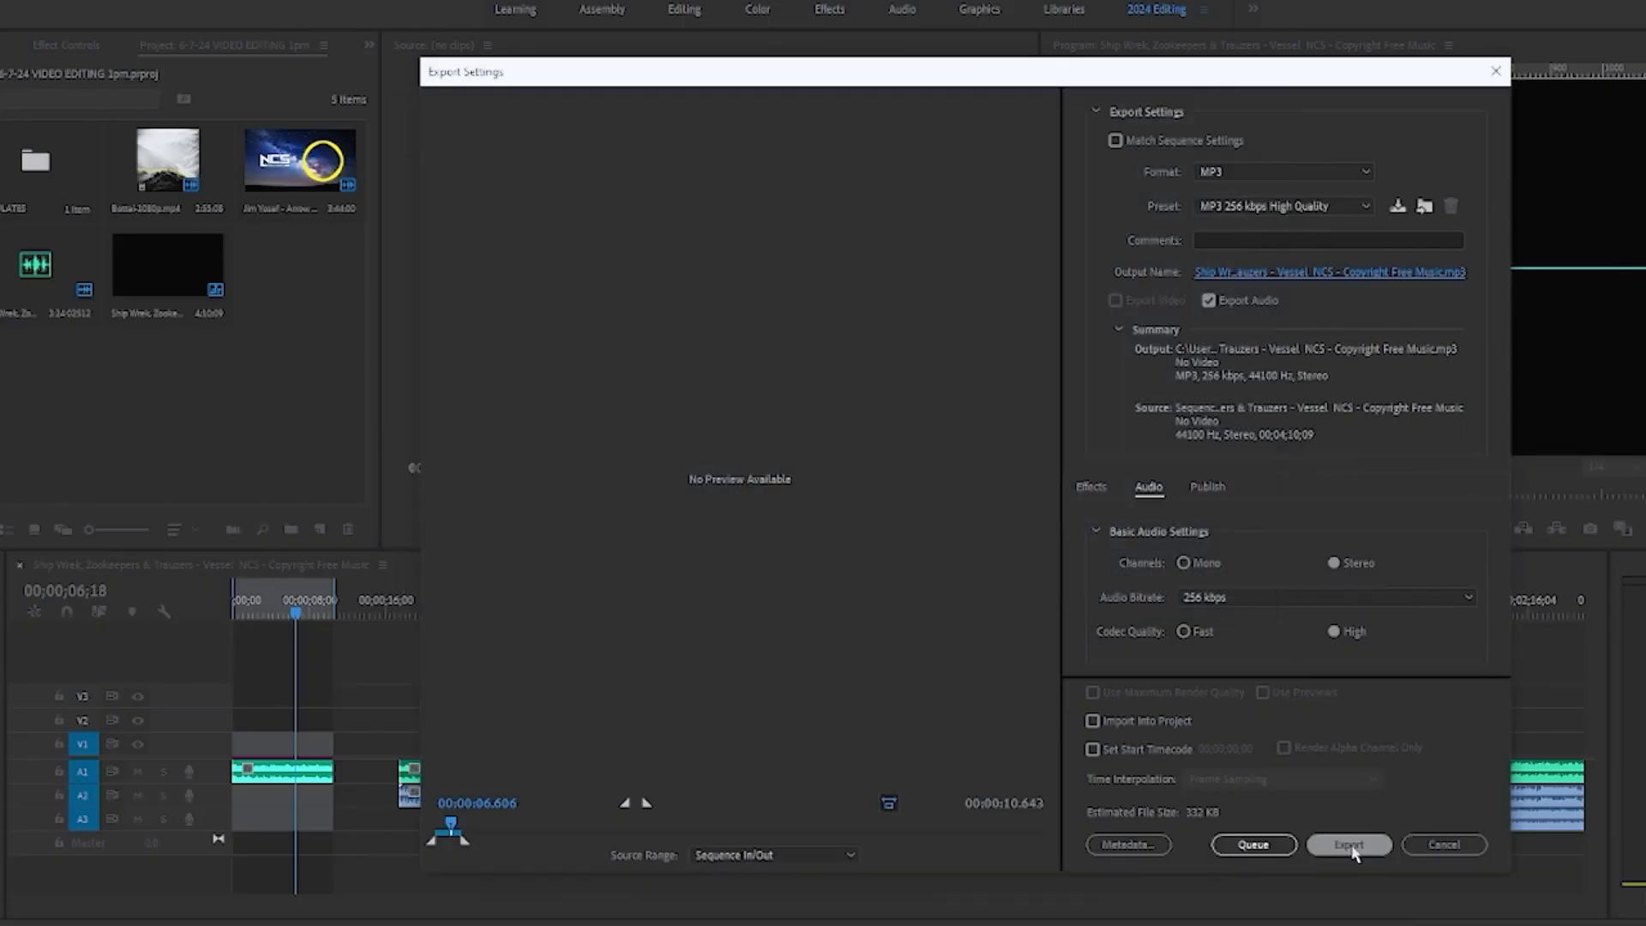
{"action": "left_click", "coordinate": [1348, 844]}
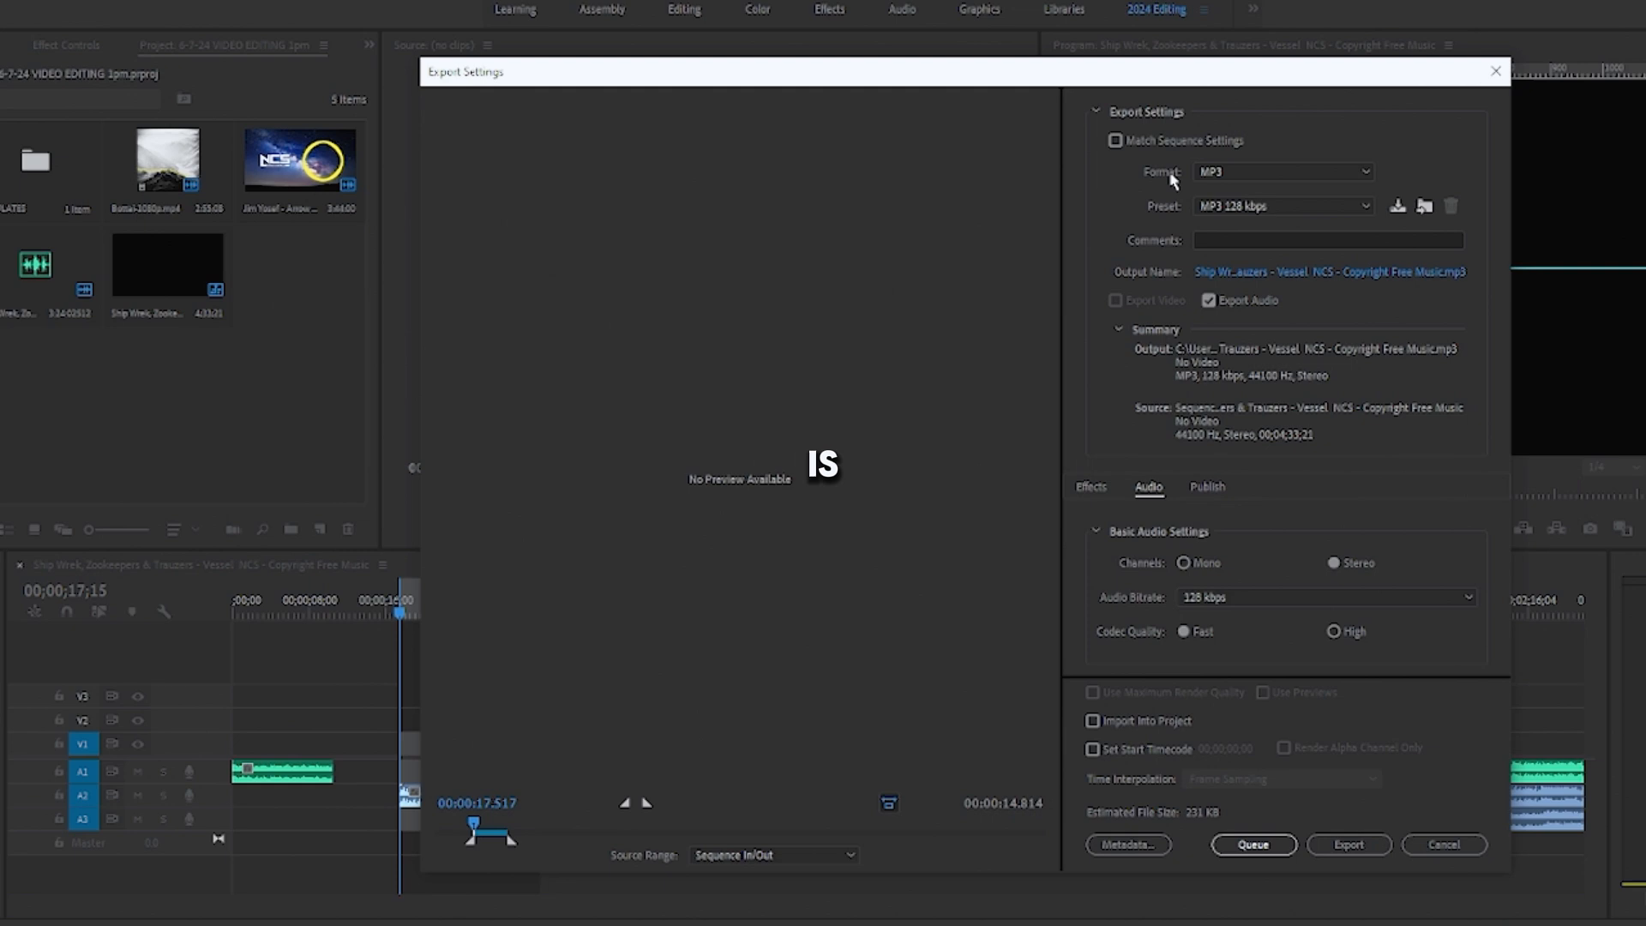
{"action": "mouse_move", "coordinate": [1161, 220]}
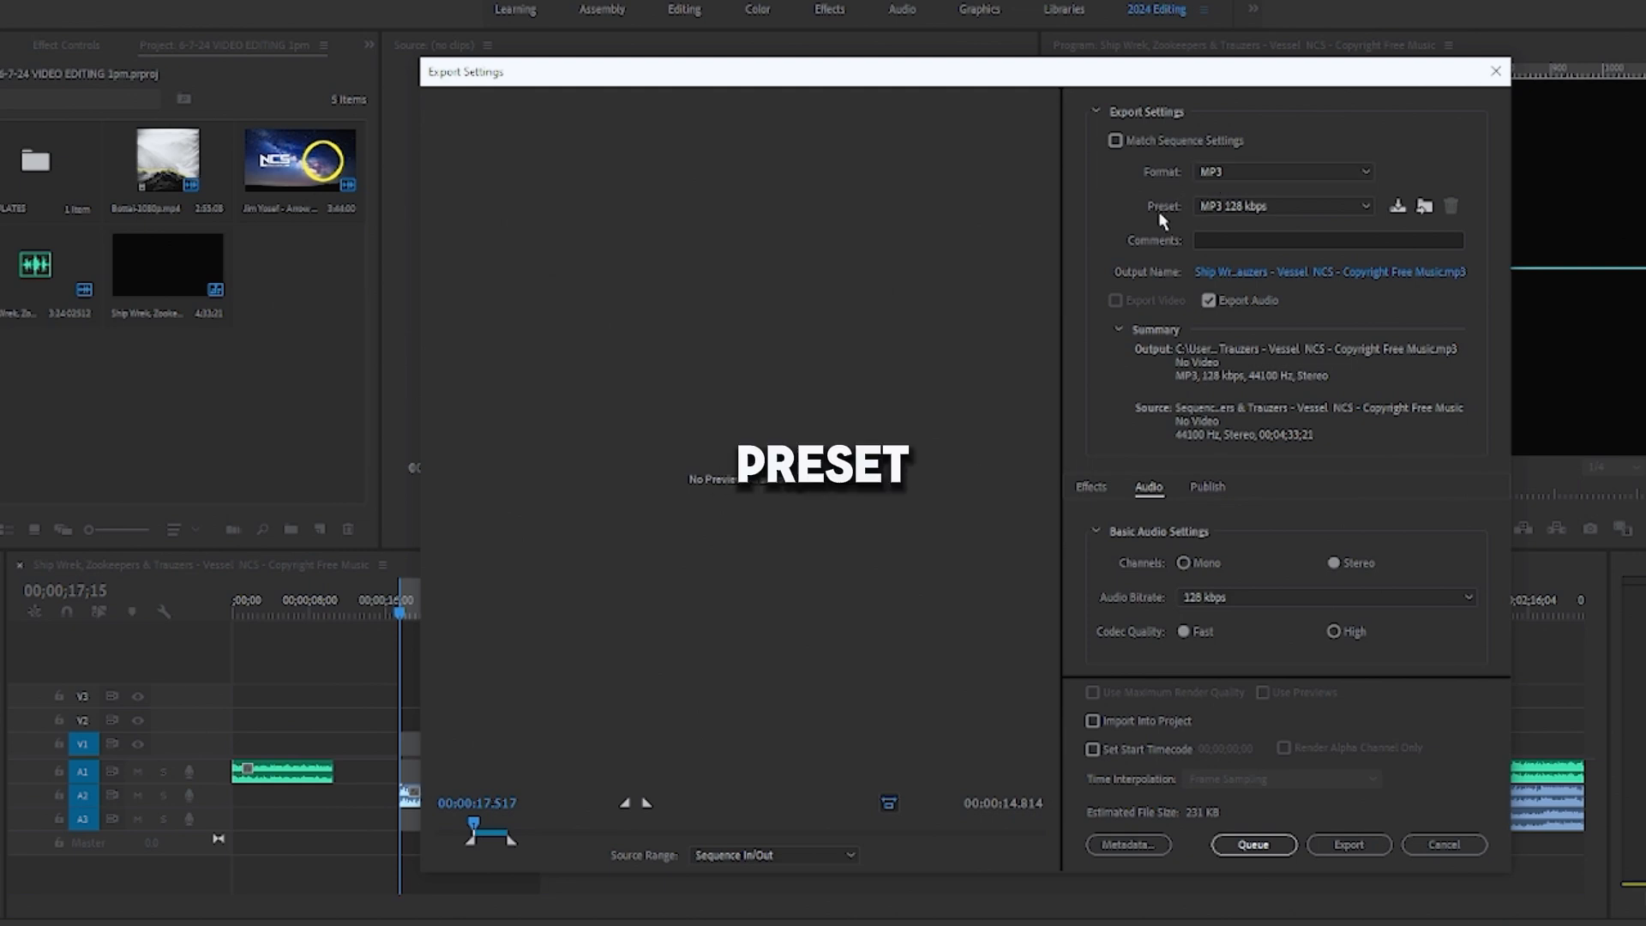
- Apply the 'MP3 256 kbps High Quality' preset to the second section and close Export Settings
{"action": "left_click", "coordinate": [1282, 206]}
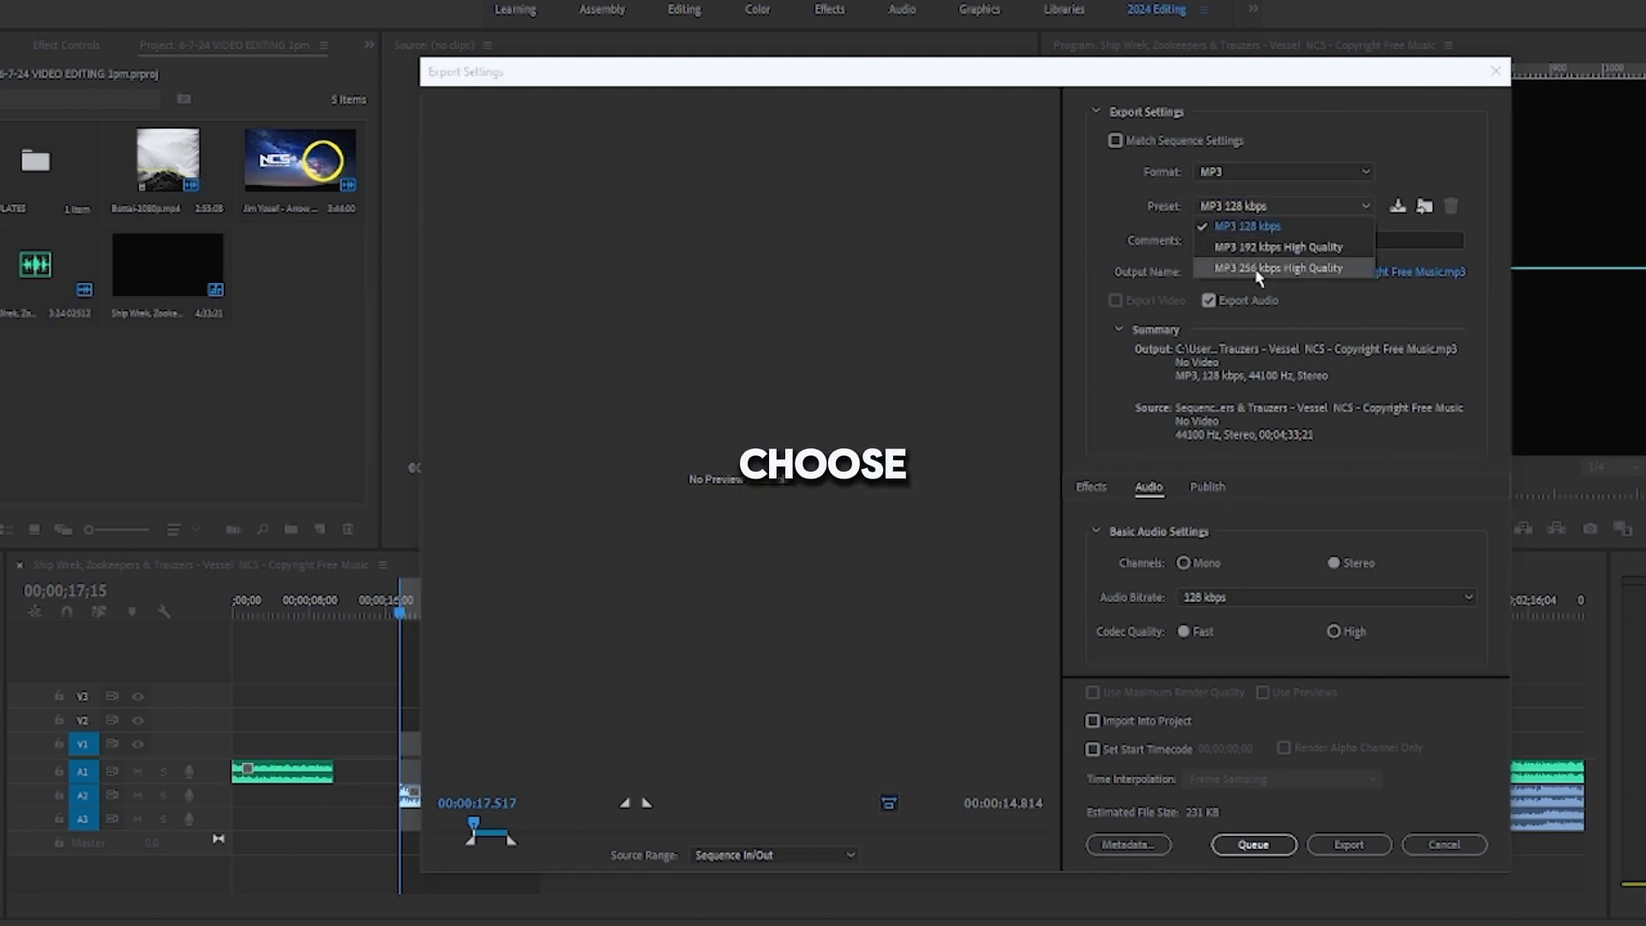
{"action": "left_click", "coordinate": [1276, 268]}
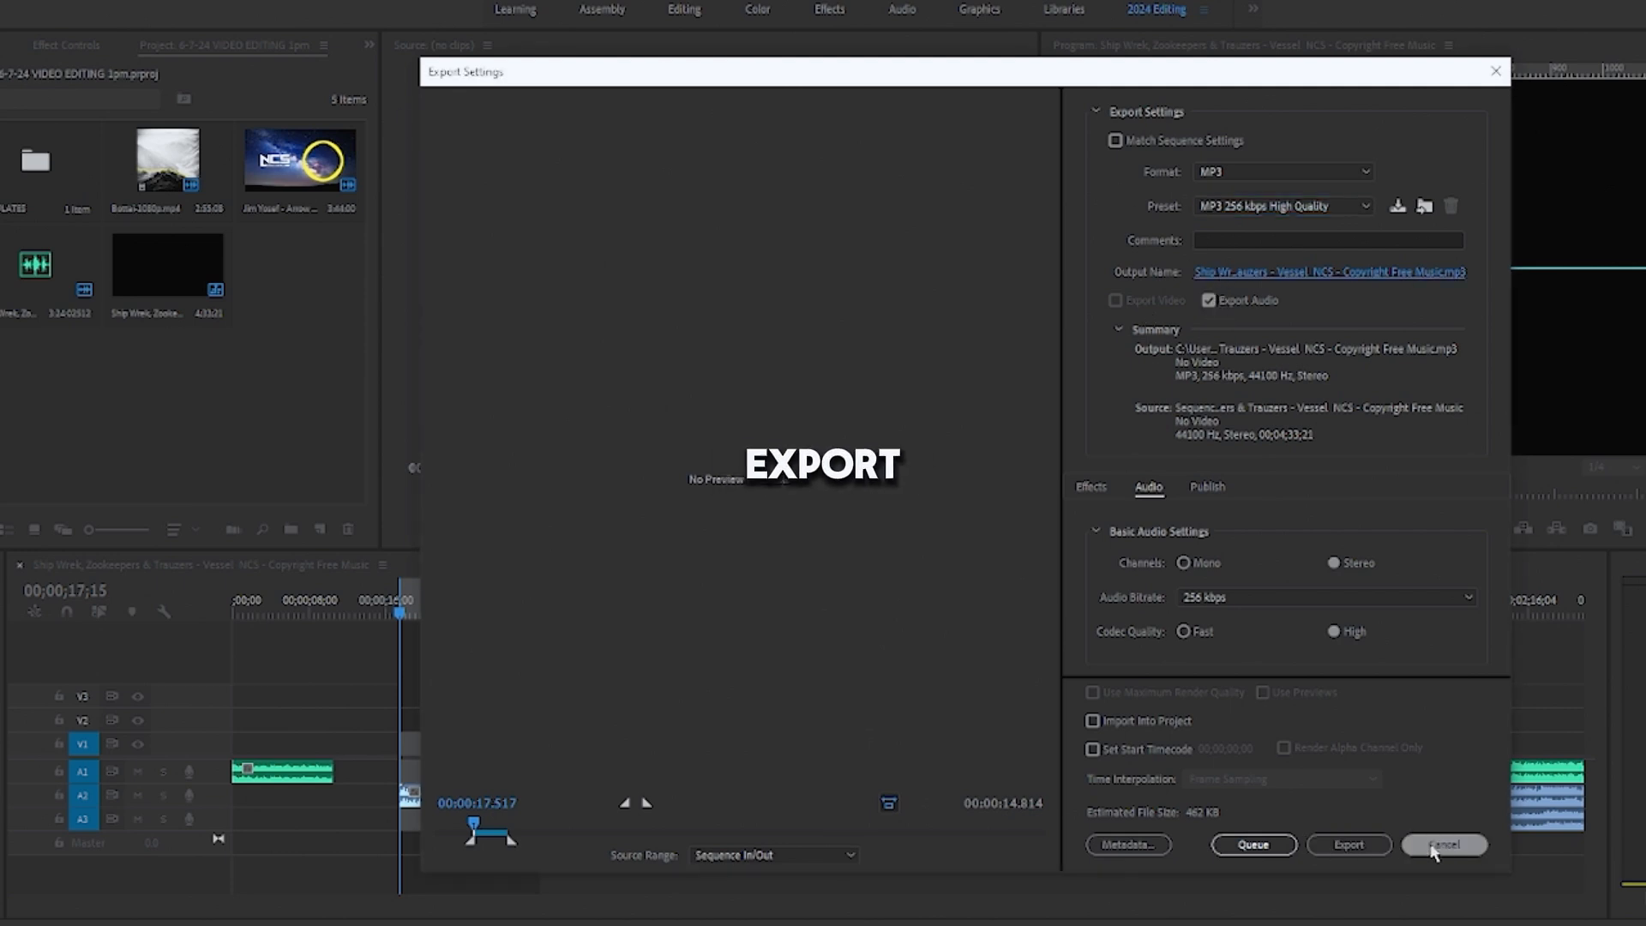
{"action": "left_click", "coordinate": [1443, 844]}
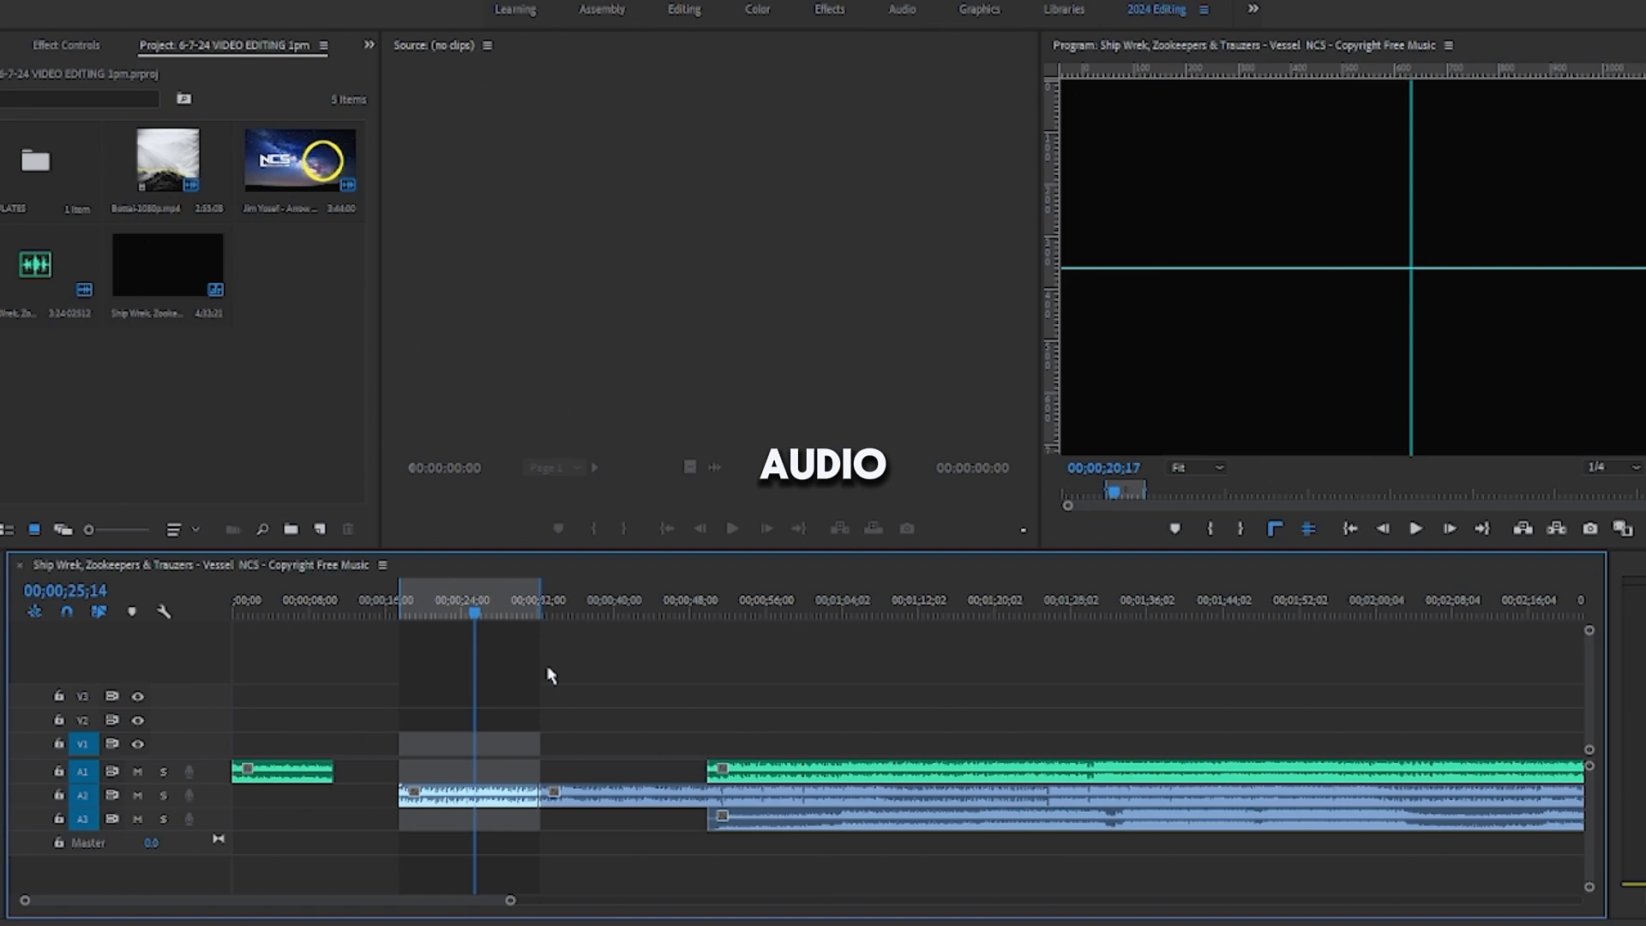